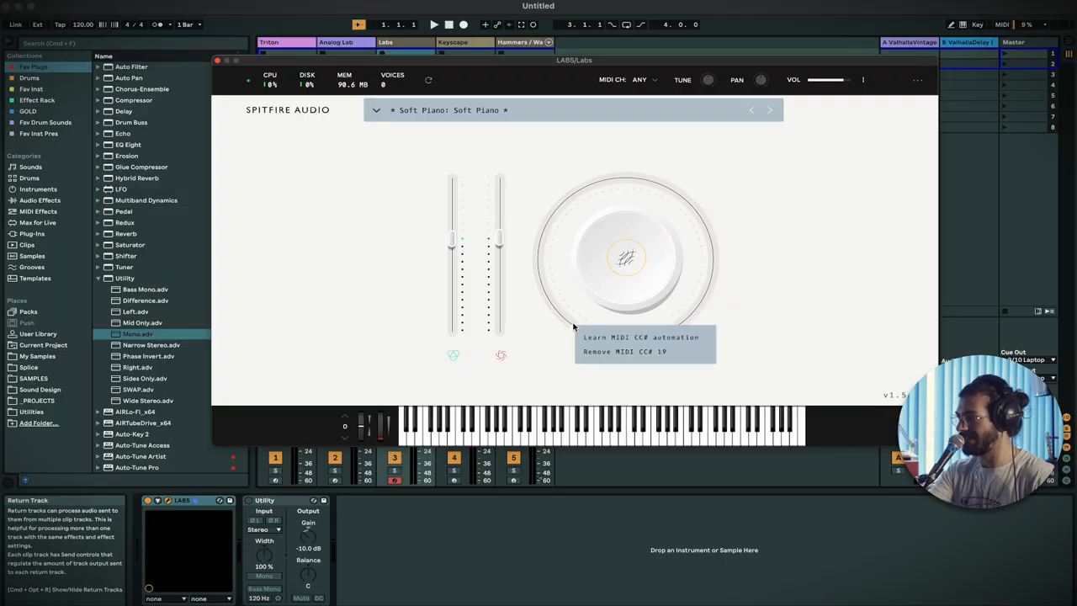
# Dismiss the main dial's MIDI CC menu (Learn automation / Remove CC 19)
pyautogui.click(531, 380)
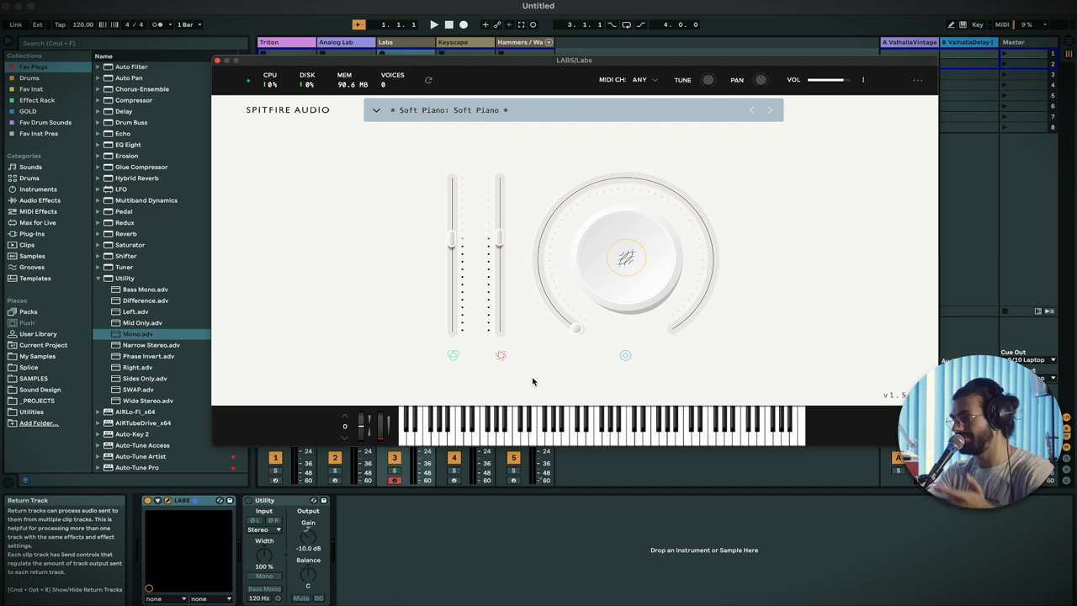